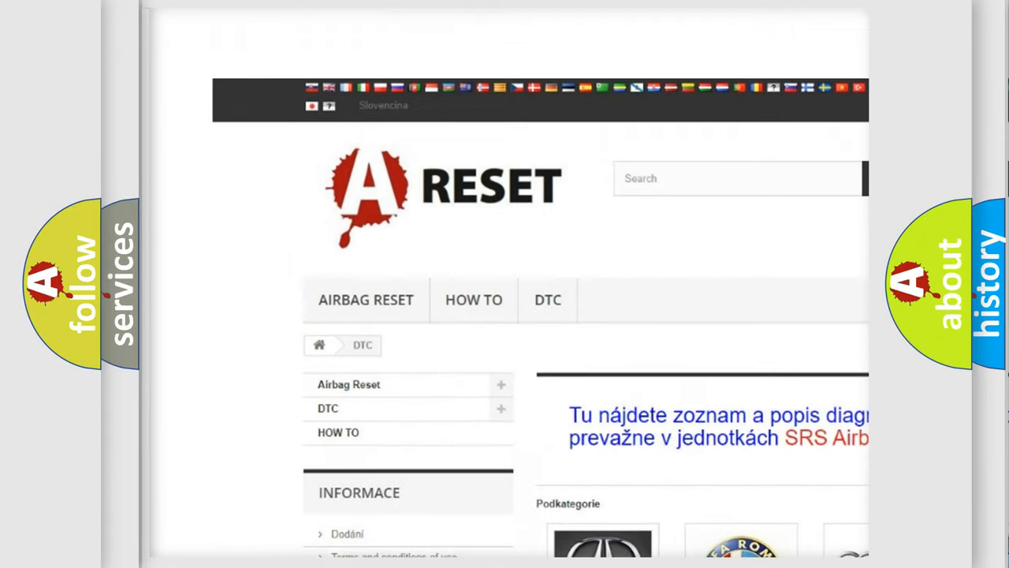
Step: Scroll the DTC brand list down to the GMC entry and its B0002, B0012 code subcategories
scroll("down", 3)
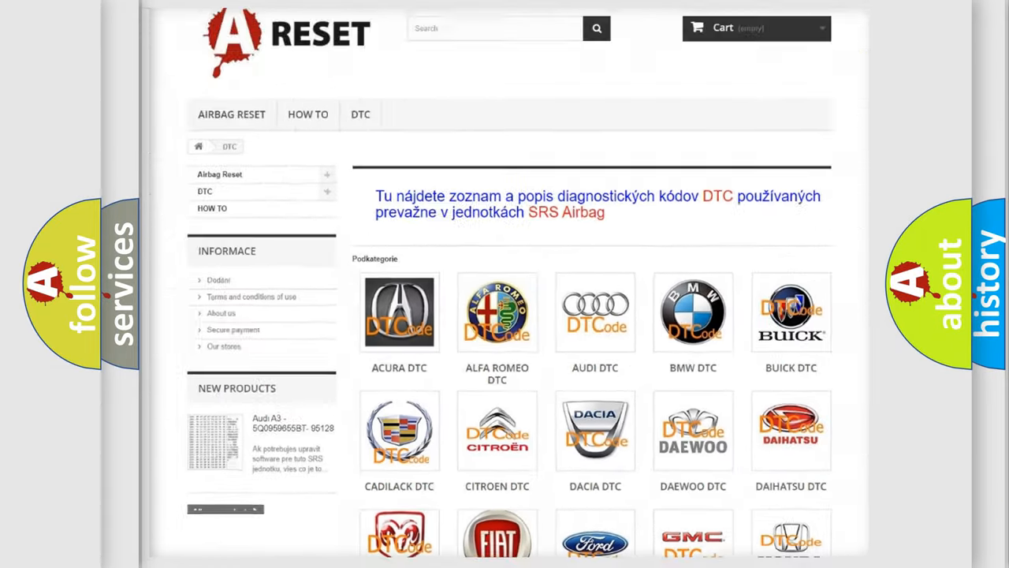
scroll("down", 3)
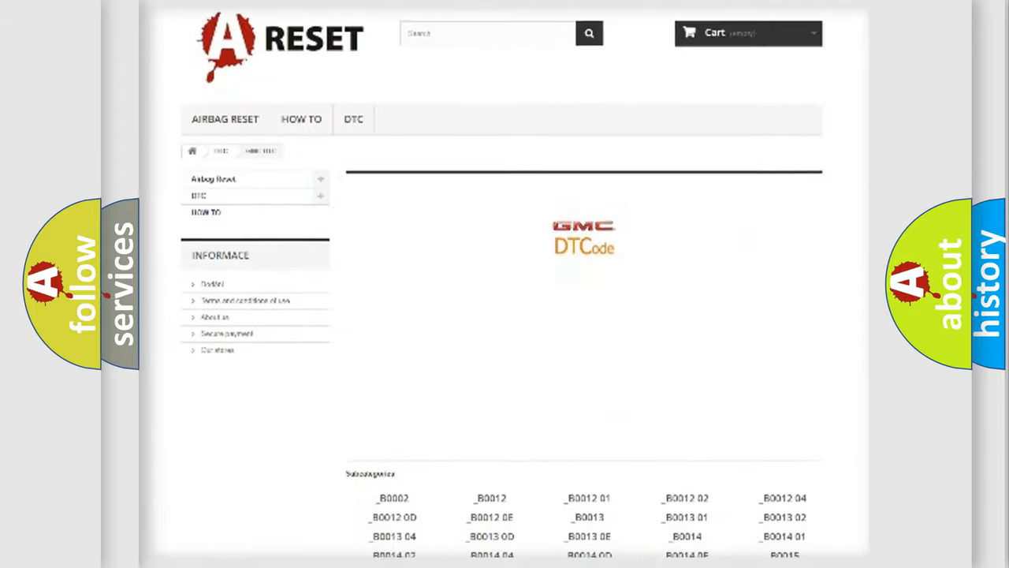
Step: Scroll the GMC code list, then advance to the slide pairing B1001 with hex 5001
scroll("down", 3)
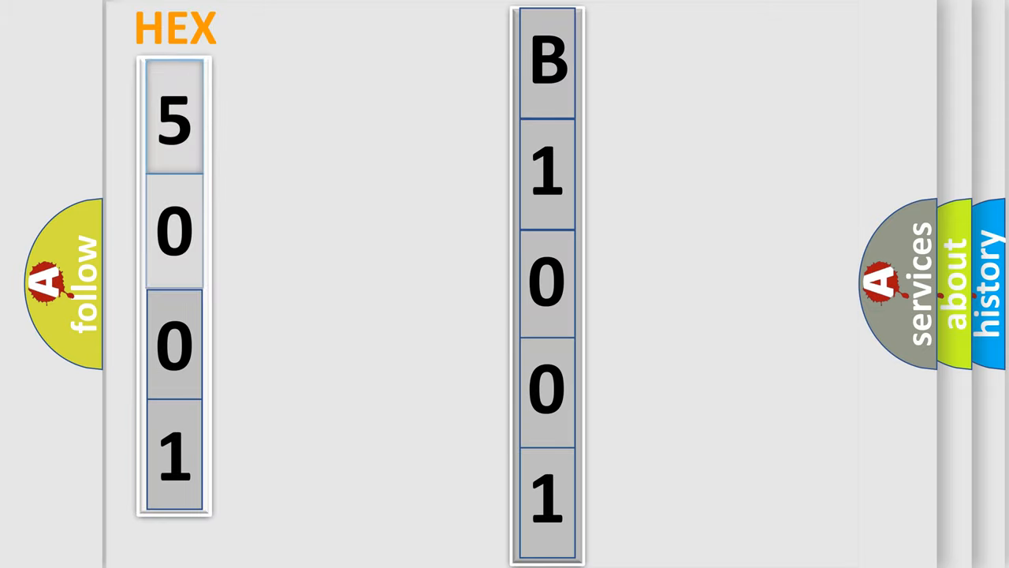
left_click(174, 118)
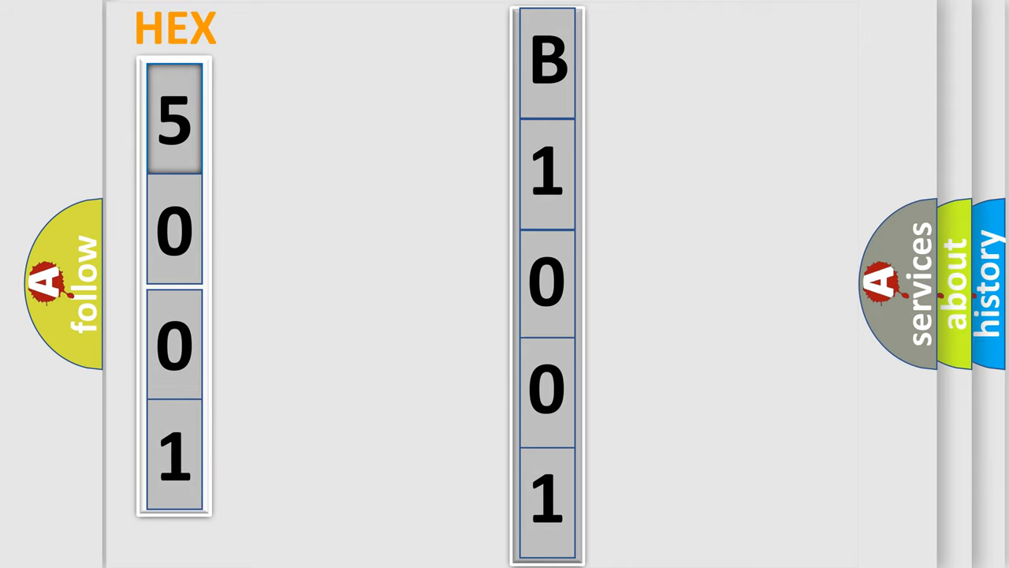